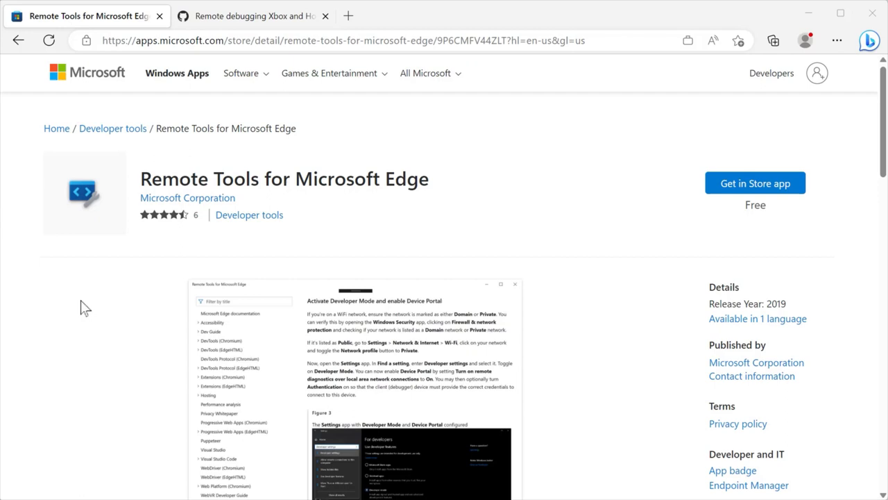
- Select the innerRebuildUpdate flame chart entry and jump to its original source from the Summary link
{"action": "left_click", "coordinate": [253, 16]}
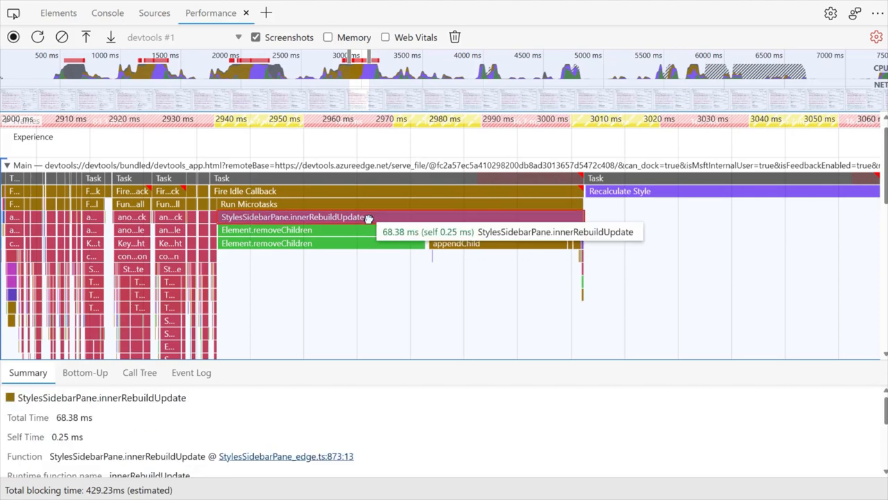
{"action": "mouse_move", "coordinate": [344, 461]}
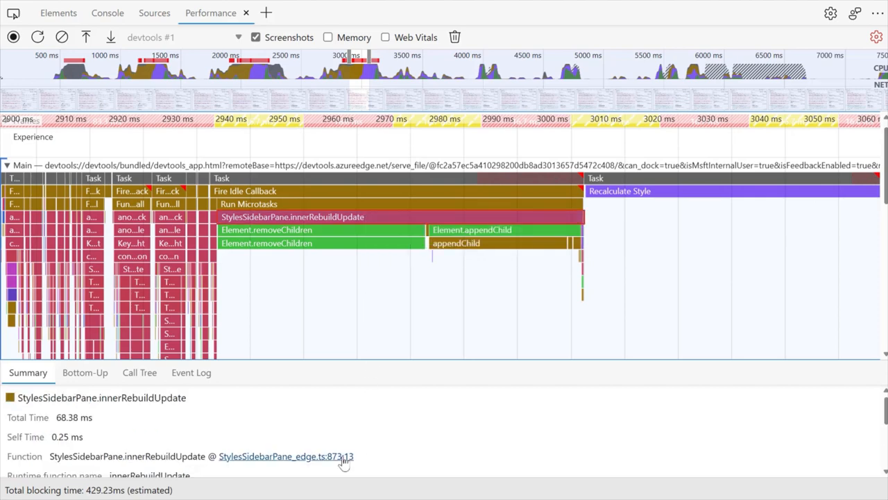
{"action": "left_click", "coordinate": [280, 455]}
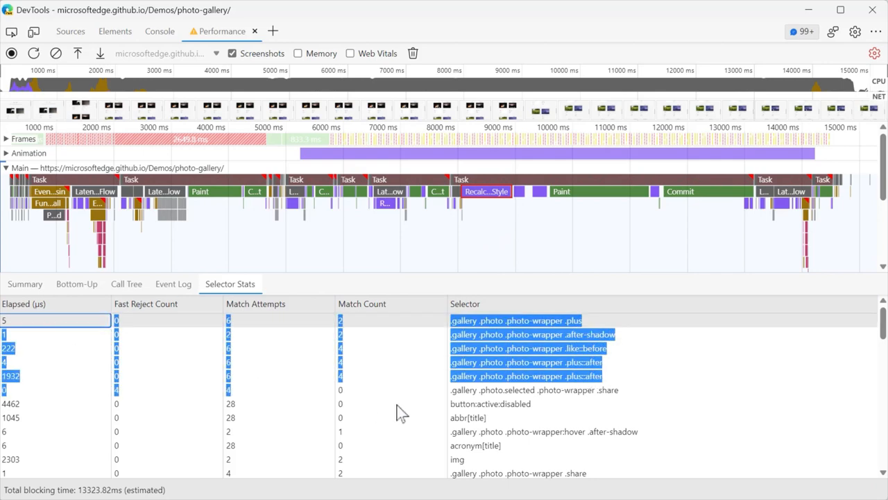
- Select the Selector Stats rows and bring up the copy options for the table
{"action": "scroll", "scroll_direction": "down", "scroll_amount": 3}
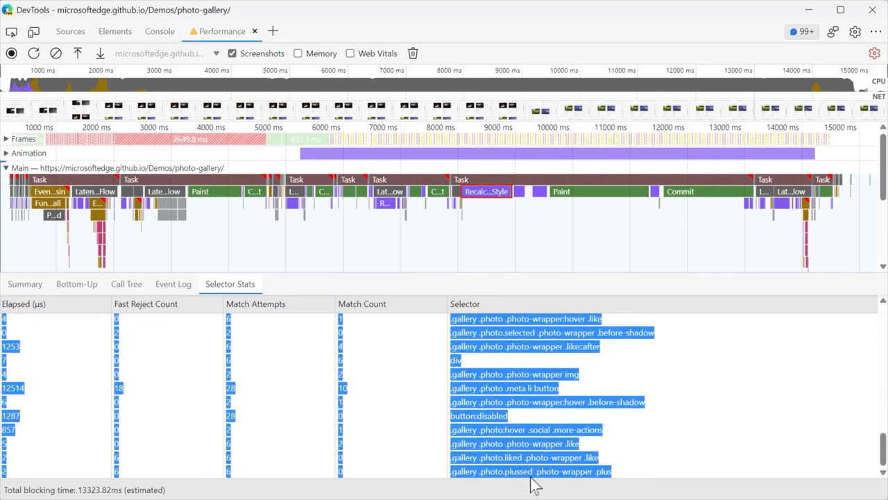
{"action": "right_click", "coordinate": [524, 347]}
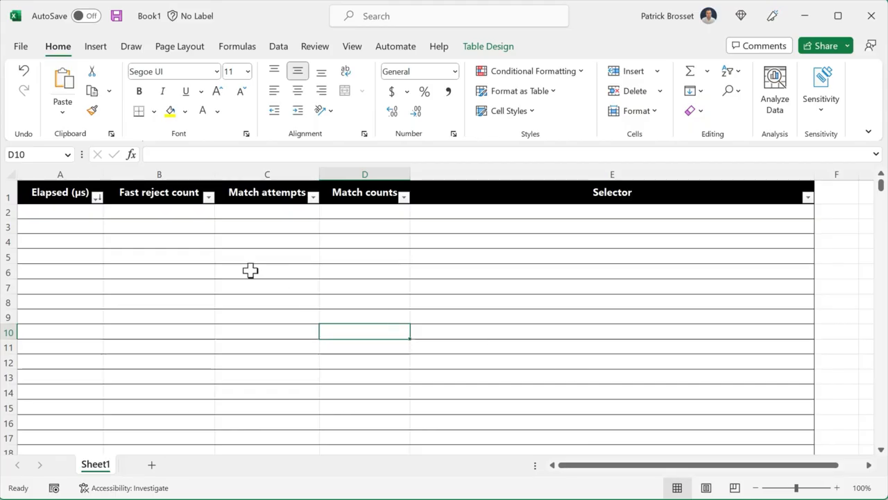
- Select a cell in the empty Excel table, then return to DevTools and bring up Selector Stats copy options
{"action": "left_click", "coordinate": [59, 211]}
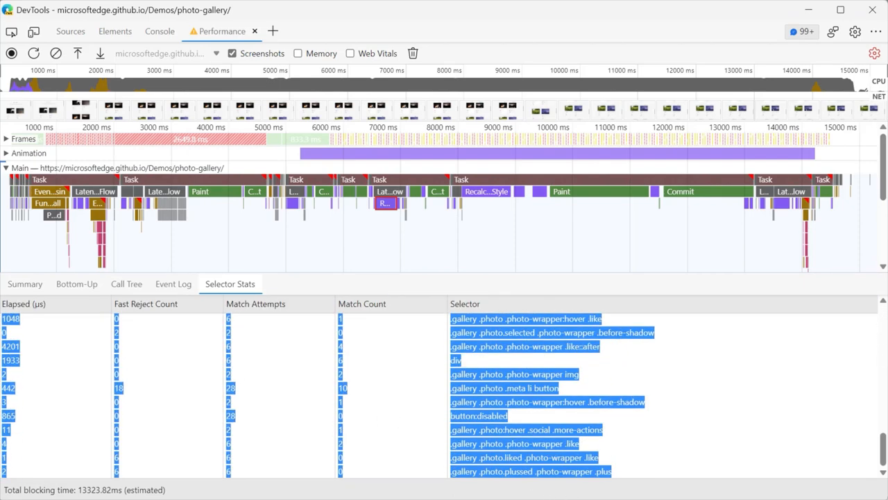
{"action": "right_click", "coordinate": [549, 333]}
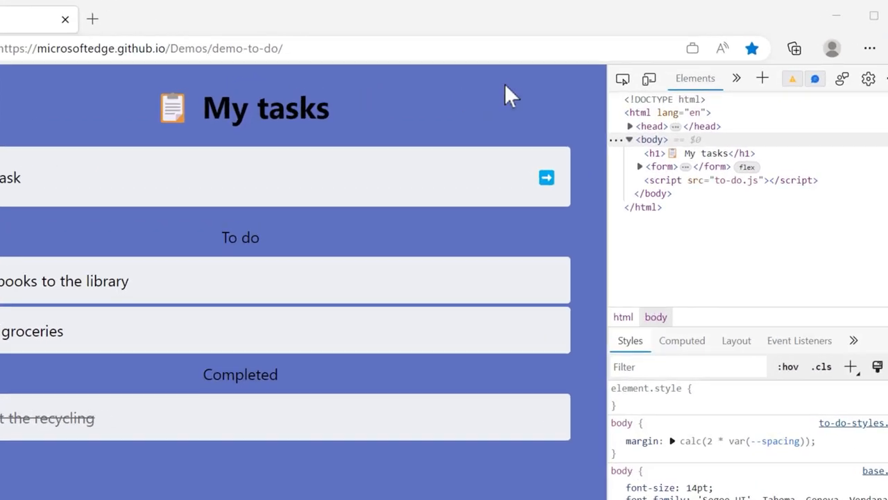
- Turn on device emulation for the My tasks to-do page and adjust the emulation toolbar
{"action": "left_click", "coordinate": [650, 78]}
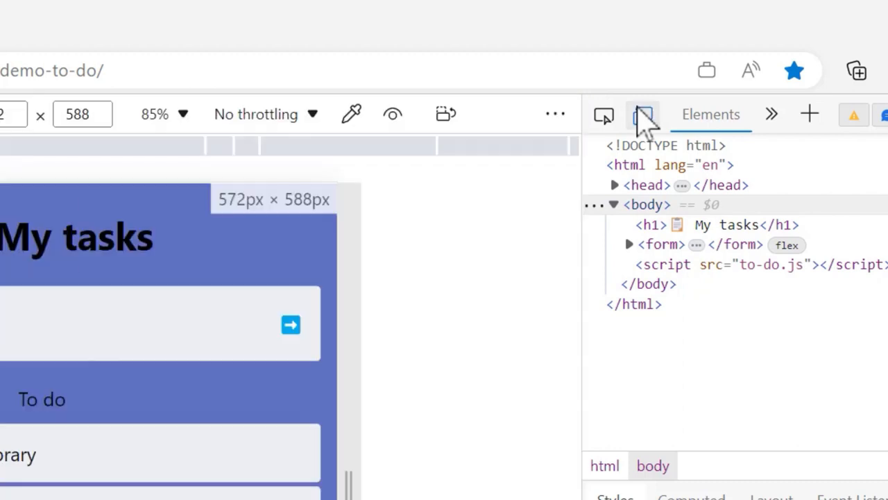
{"action": "left_click", "coordinate": [641, 114]}
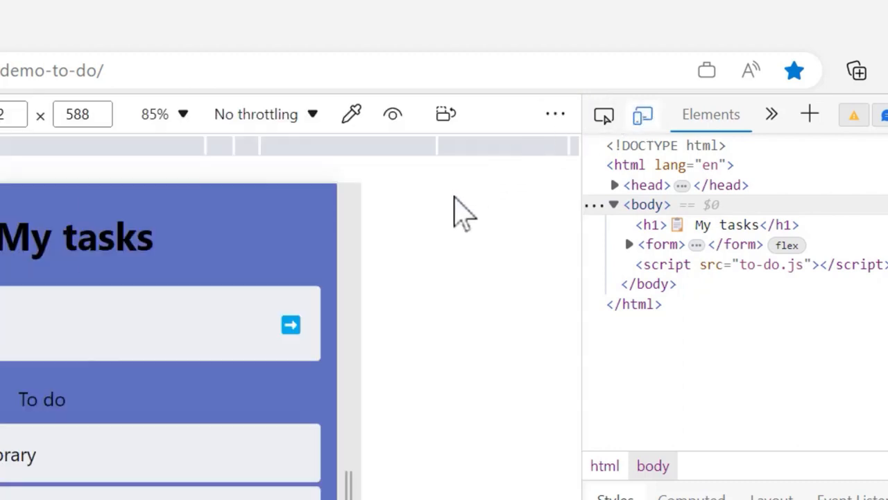
{"action": "left_click", "coordinate": [352, 114]}
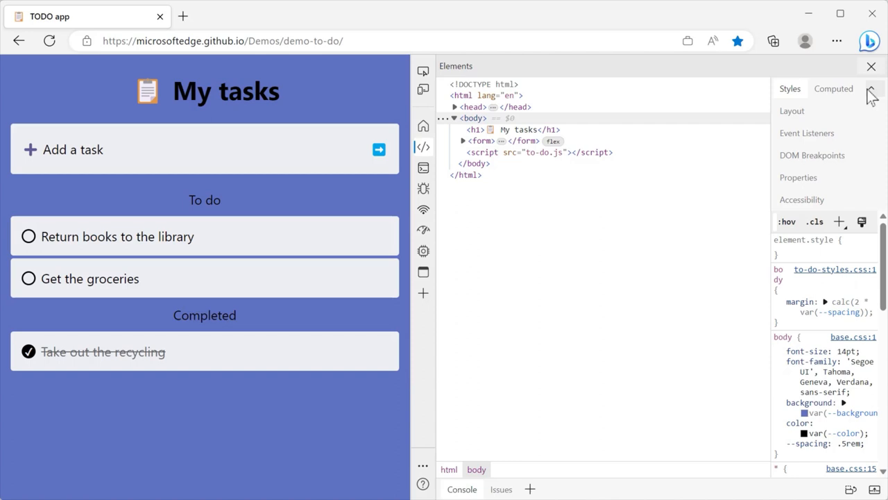
- Expand the sidebar pane list and view the body element's Properties and Accessibility panes
{"action": "left_click", "coordinate": [812, 155]}
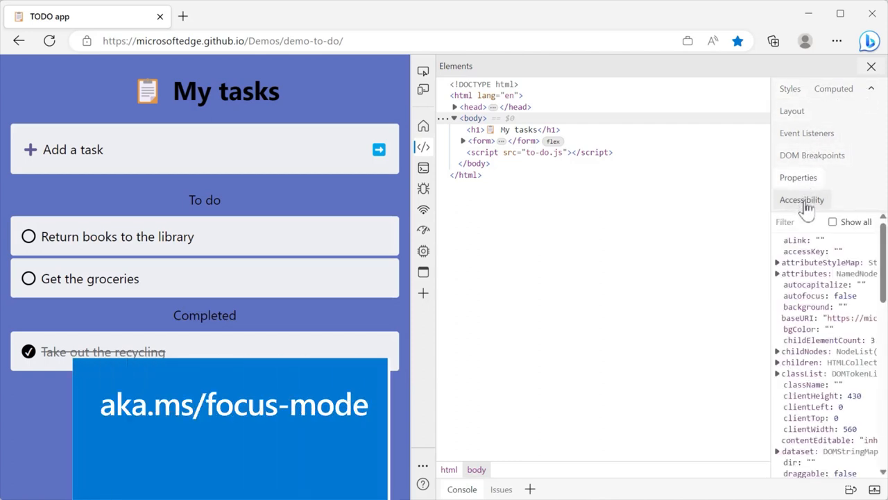
{"action": "left_click", "coordinate": [791, 111]}
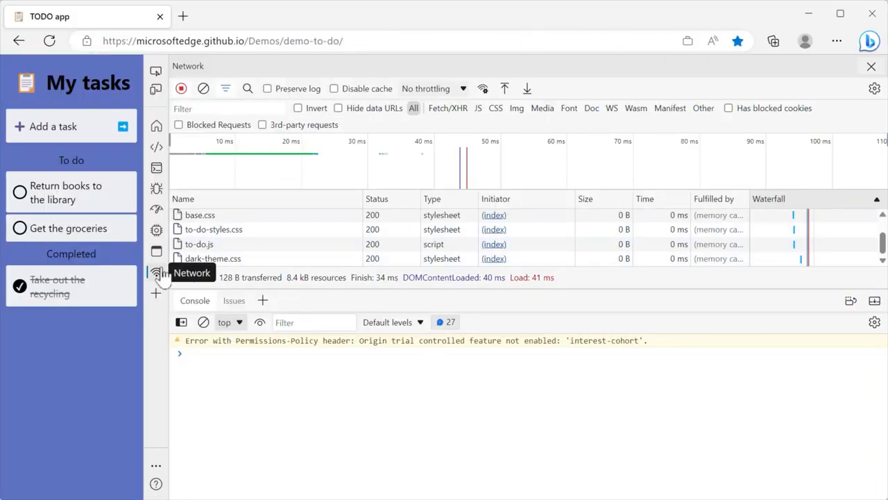
- Move the Network tool into the bottom Quick View drawer and bring up options to move it back
{"action": "right_click", "coordinate": [155, 272]}
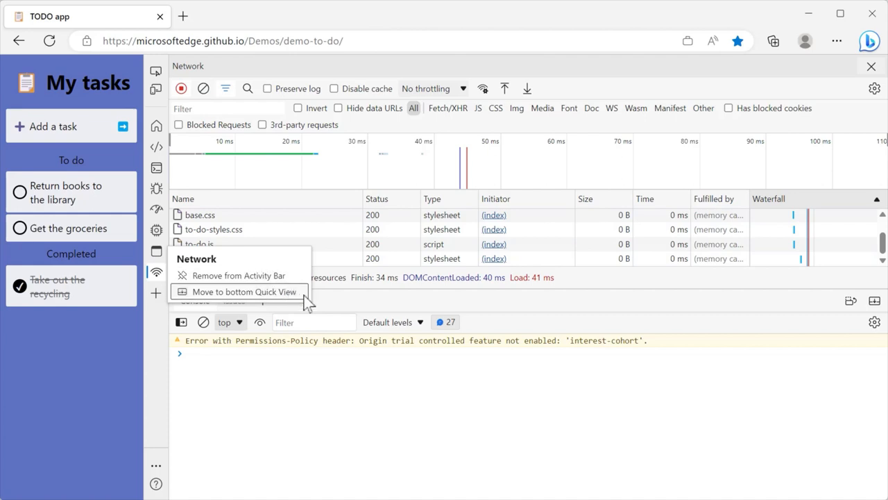
{"action": "left_click", "coordinate": [244, 291]}
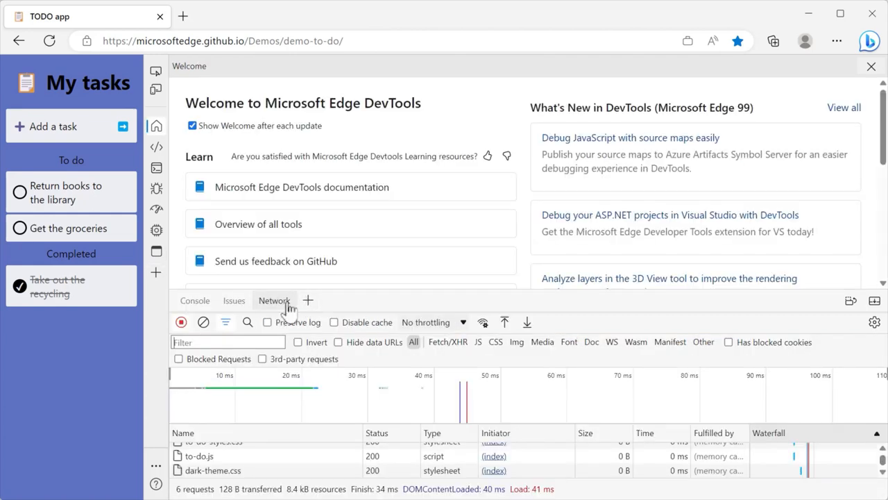
{"action": "right_click", "coordinate": [273, 300]}
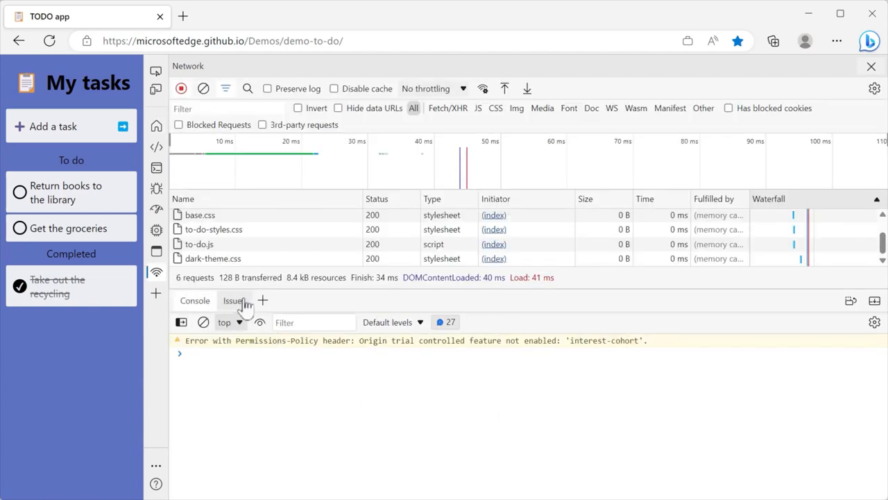
- Move the Issues tool into the left Activity Bar
{"action": "right_click", "coordinate": [233, 300]}
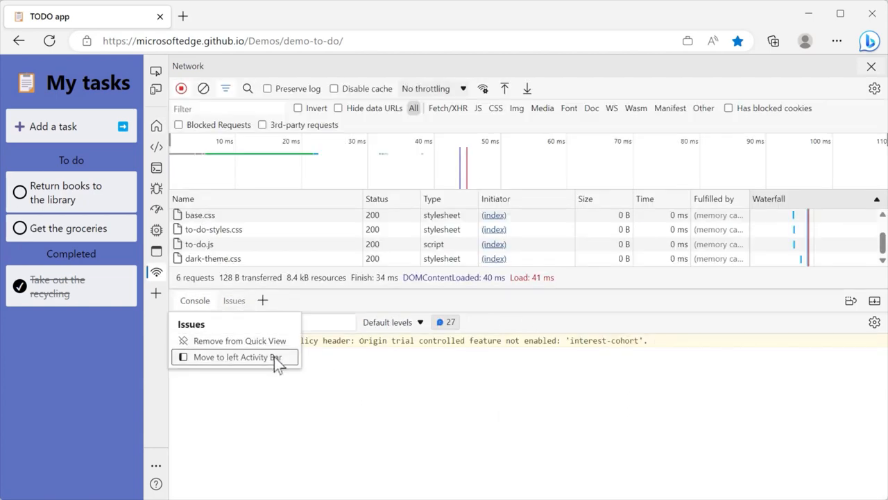
{"action": "left_click", "coordinate": [231, 356]}
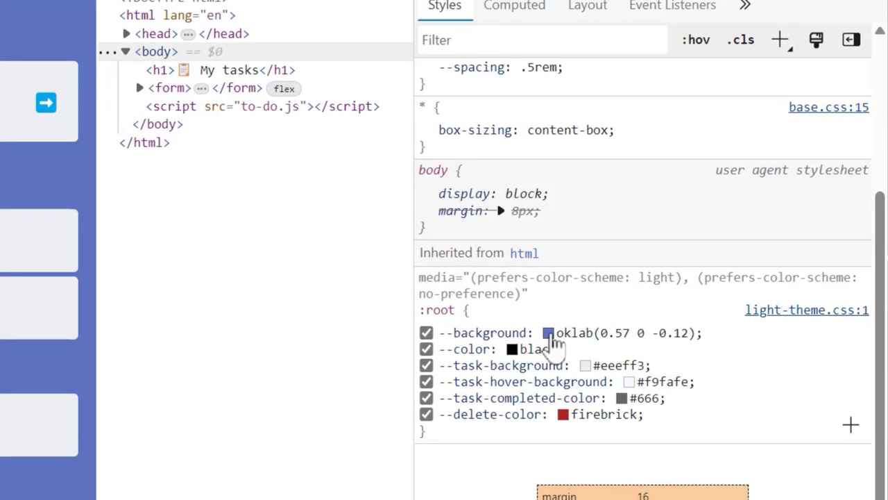
- Convert the --background colour from oklab to lab(57 18.88 -71.83) via the colour picker format toggle
{"action": "left_click", "coordinate": [549, 333]}
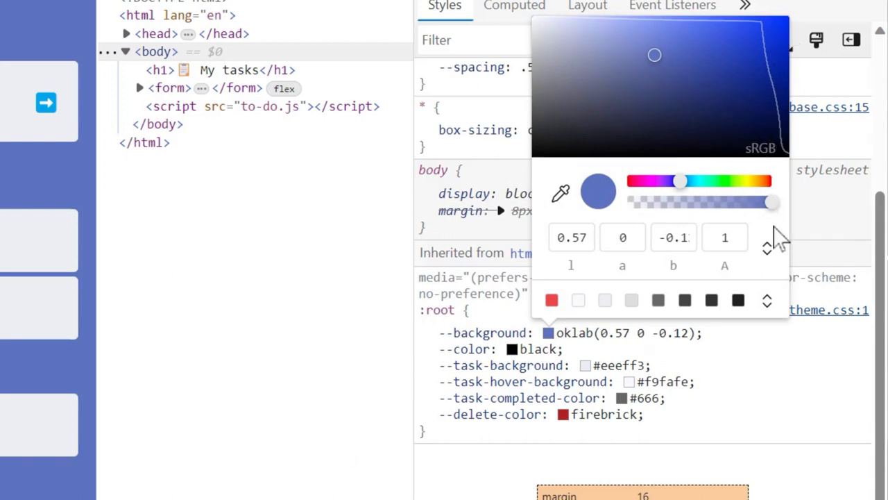
{"action": "left_click", "coordinate": [766, 243]}
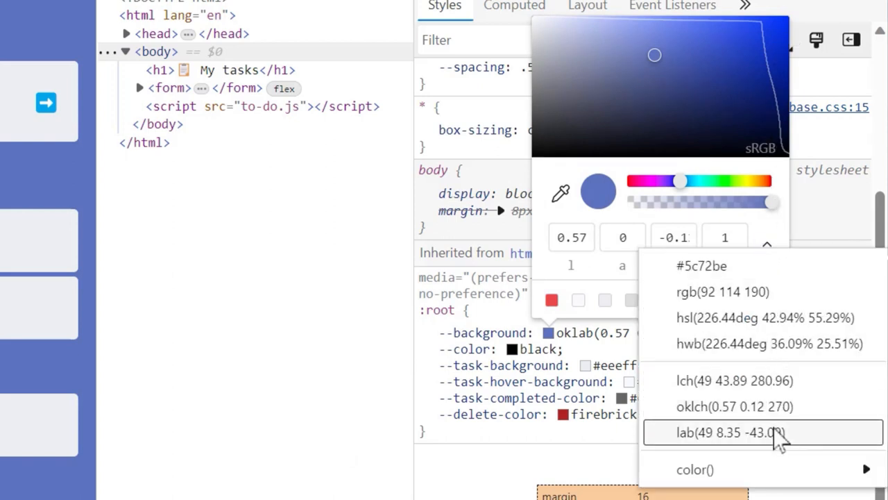
{"action": "left_click", "coordinate": [719, 432]}
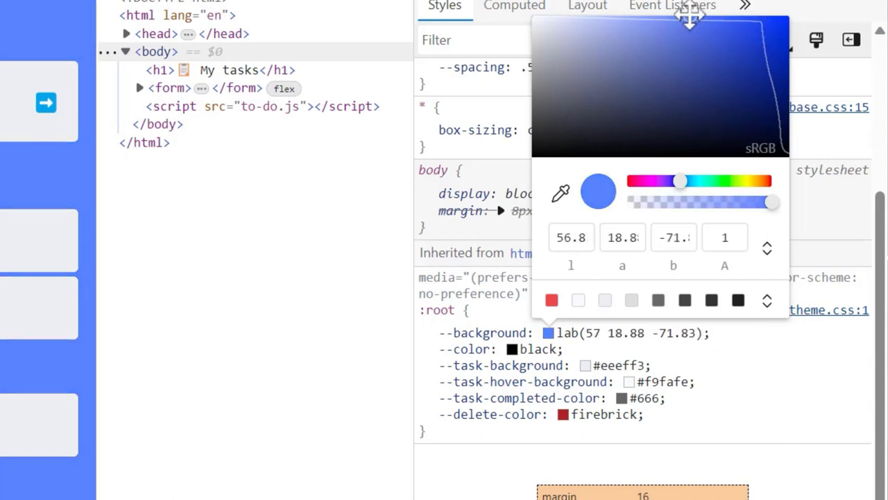
{"action": "left_click", "coordinate": [766, 247]}
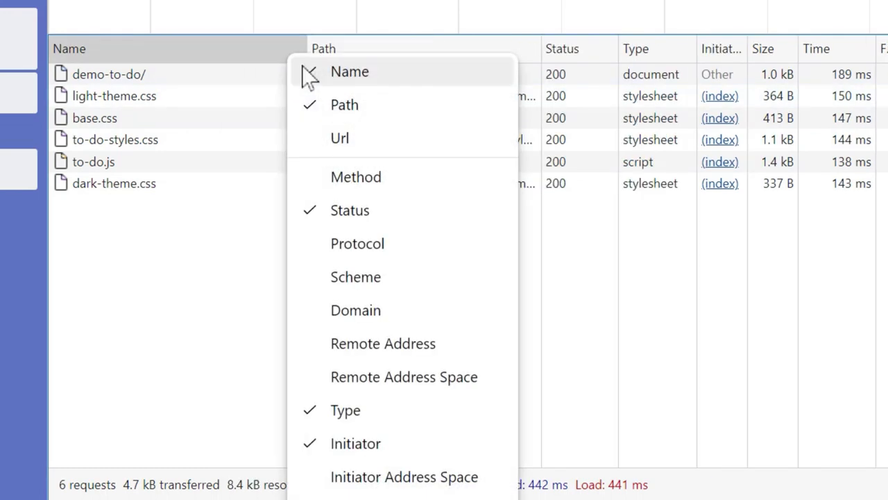
- Show the Path column and hide the Name column in the Network request table
{"action": "left_click", "coordinate": [350, 72]}
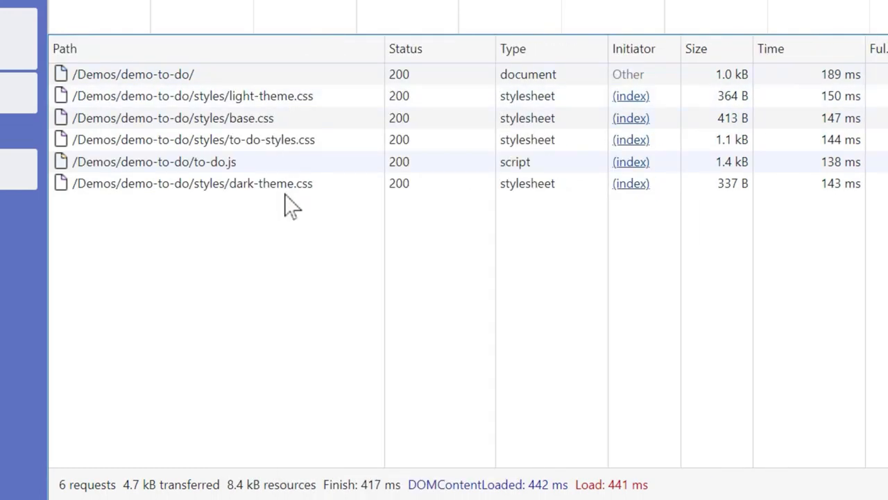